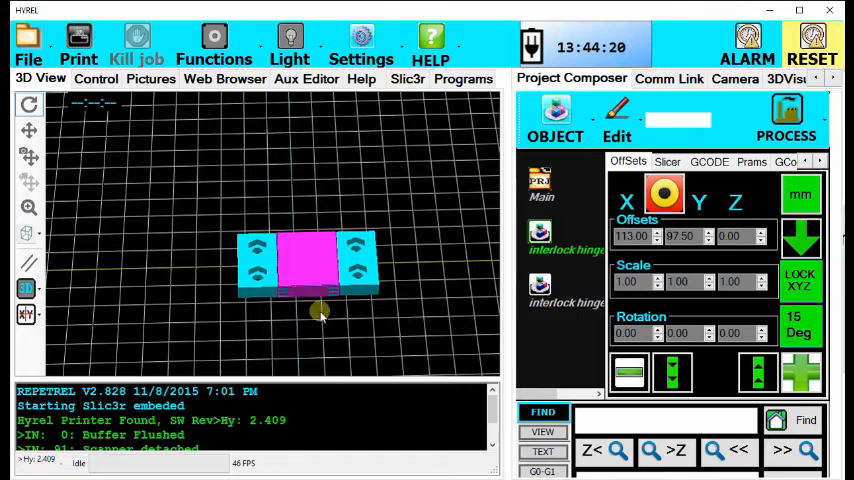
Launch Slic3r Multi Print from Repetrel's PROCESS menu with the hinge parts on the plater
click(568, 296)
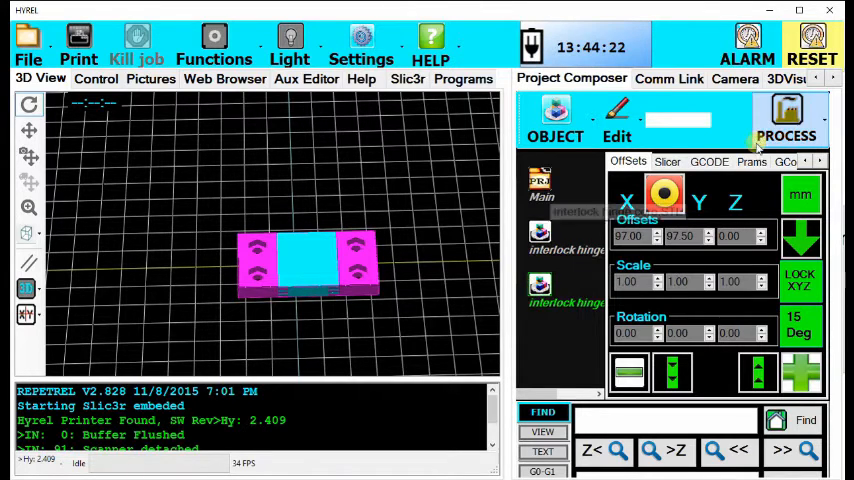
click(786, 120)
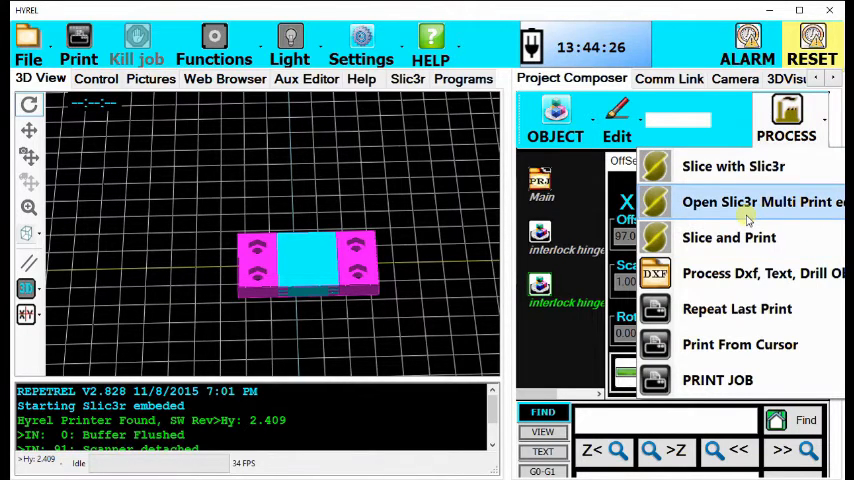
click(744, 202)
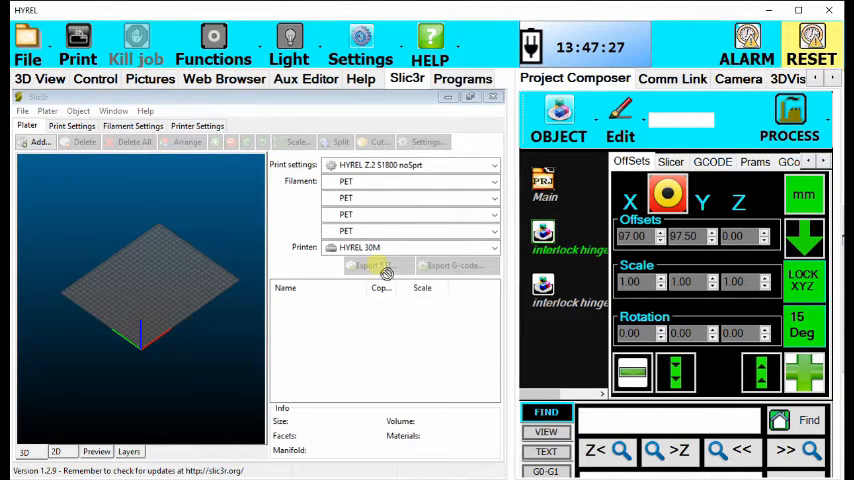
Choose the print settings preset and a ninjaflex filament preset for the second head
click(40, 140)
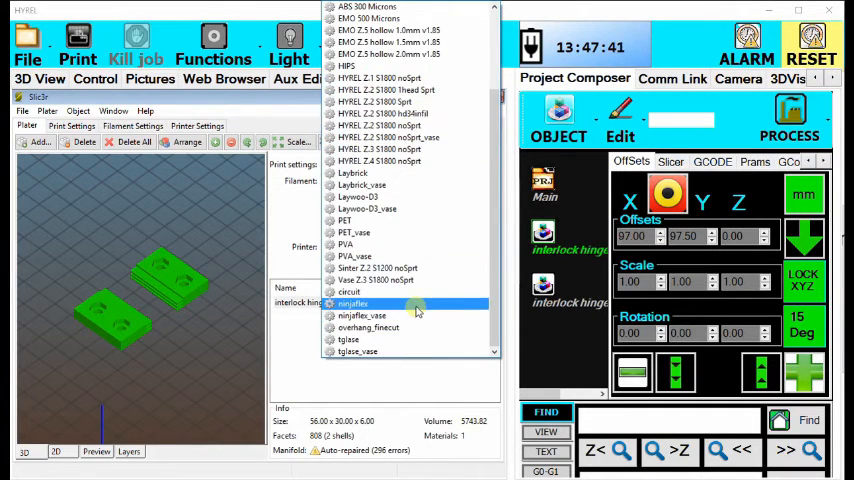
click(352, 304)
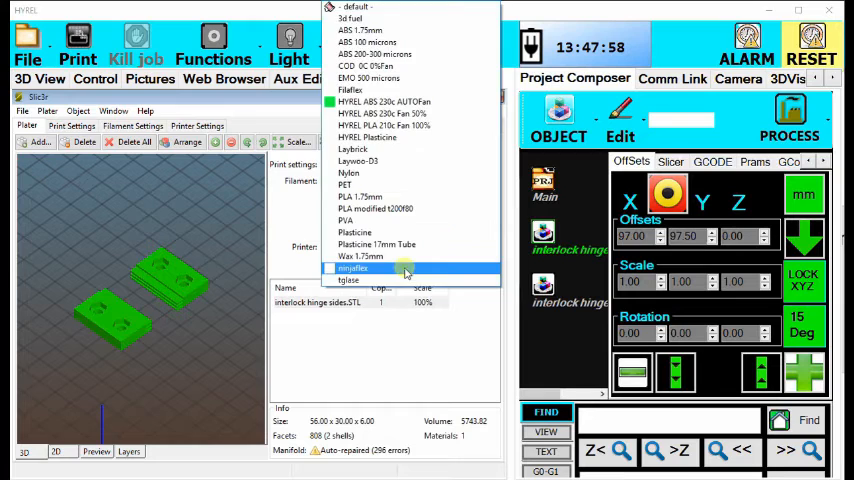
click(352, 268)
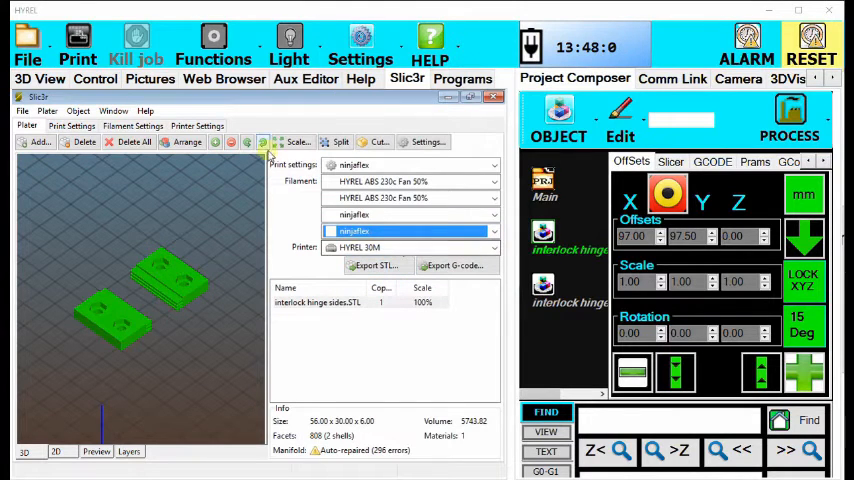
Show the Printer Settings custom G-code section with the tool change G-code
click(196, 126)
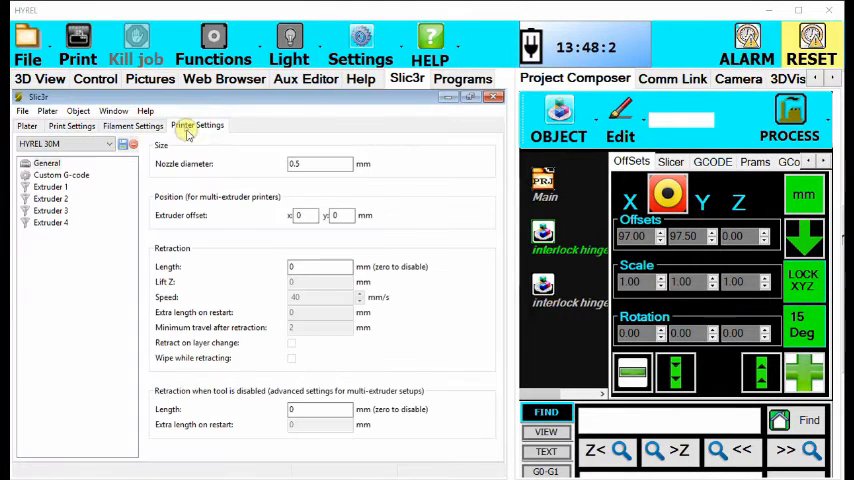
click(60, 176)
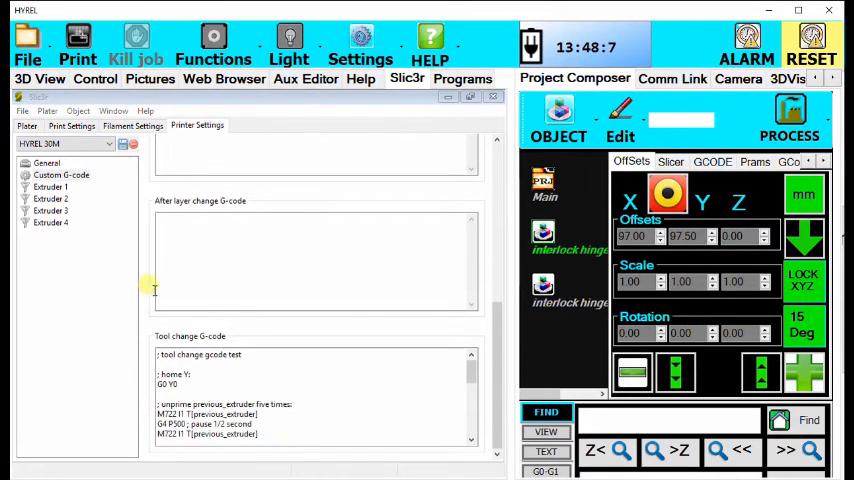
mouse_move(356, 370)
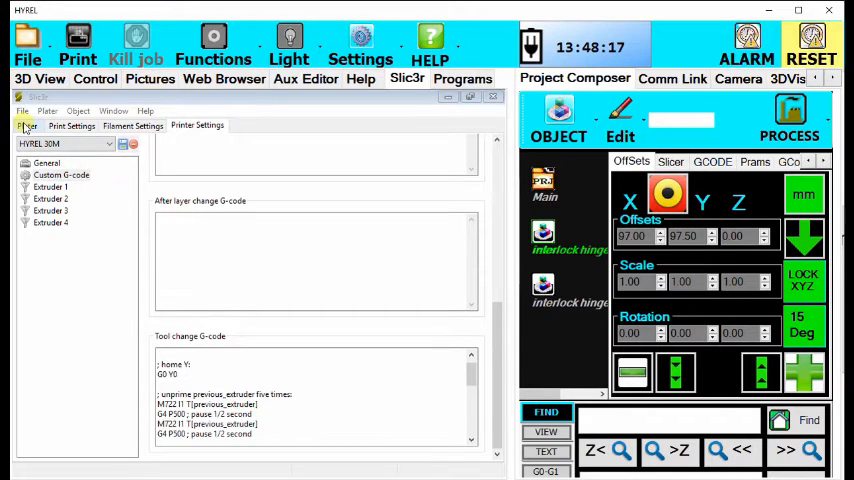
Add both interlock hinge STLs as one object and assign each part its own extruder
click(28, 126)
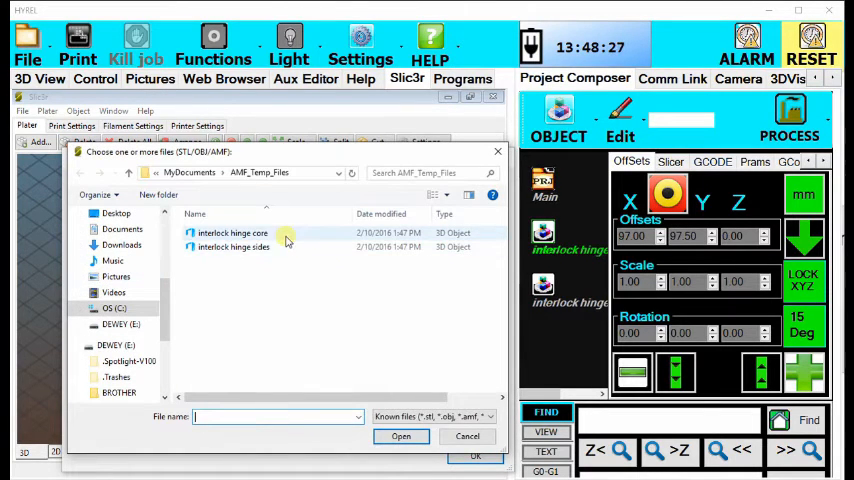
click(400, 436)
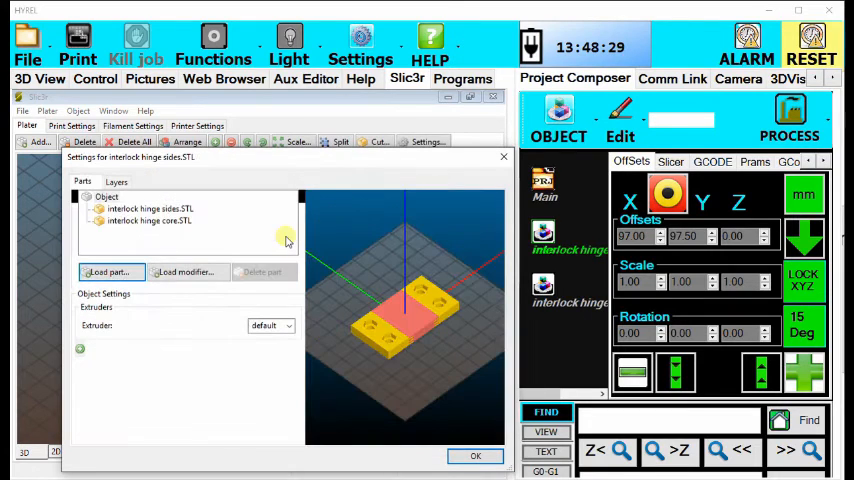
click(150, 208)
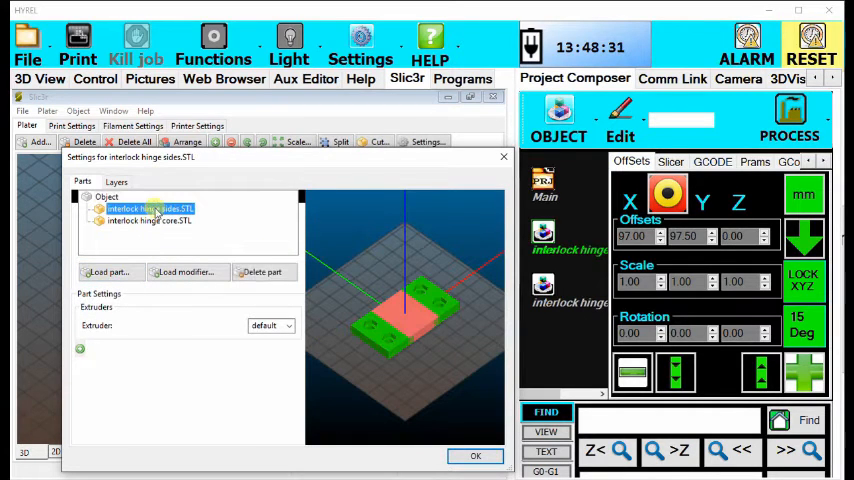
click(288, 326)
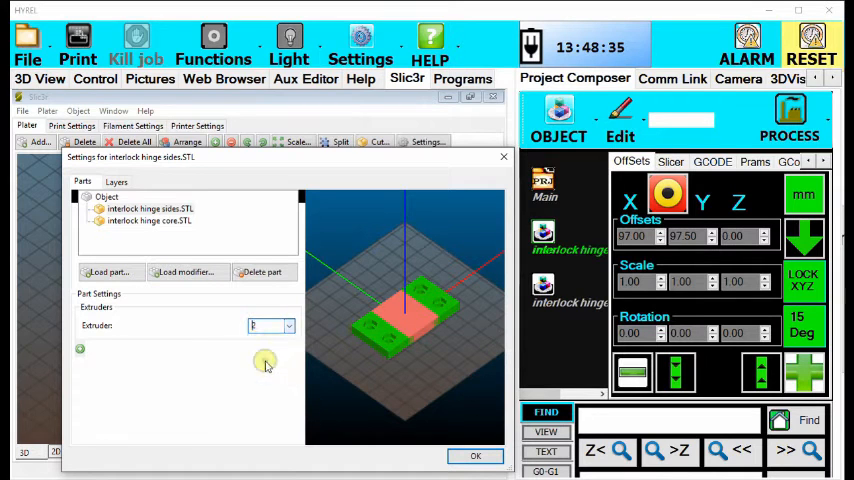
click(148, 220)
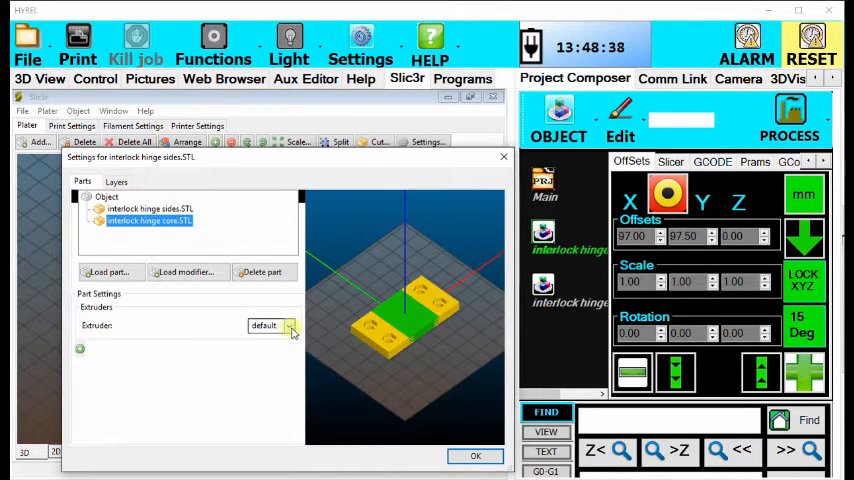
click(290, 326)
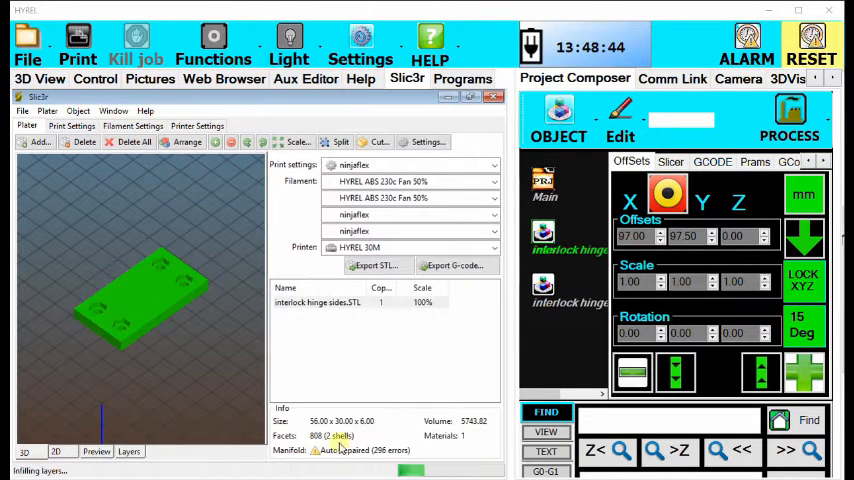
Export the hinge G-code to the target drive and begin editing it in Notepad++
click(96, 452)
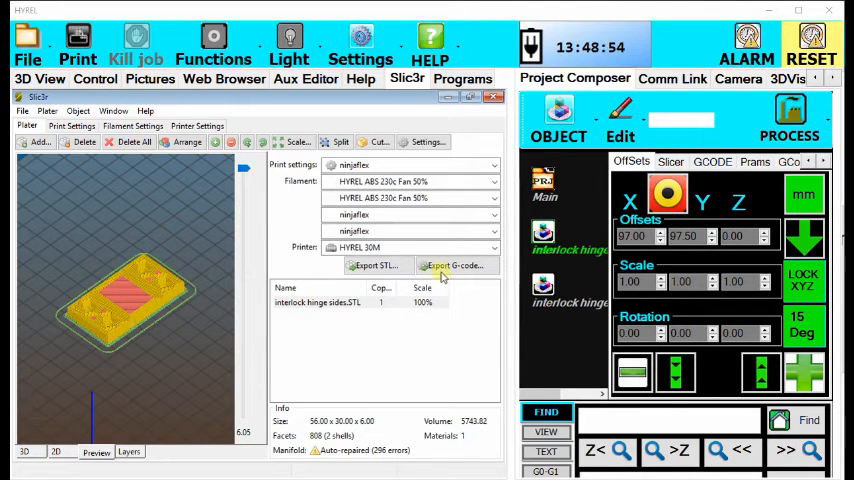
click(456, 264)
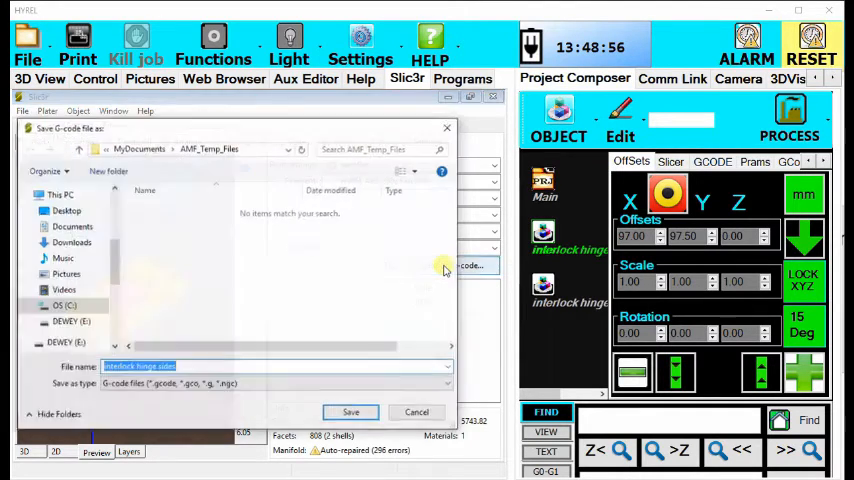
mouse_move(376, 324)
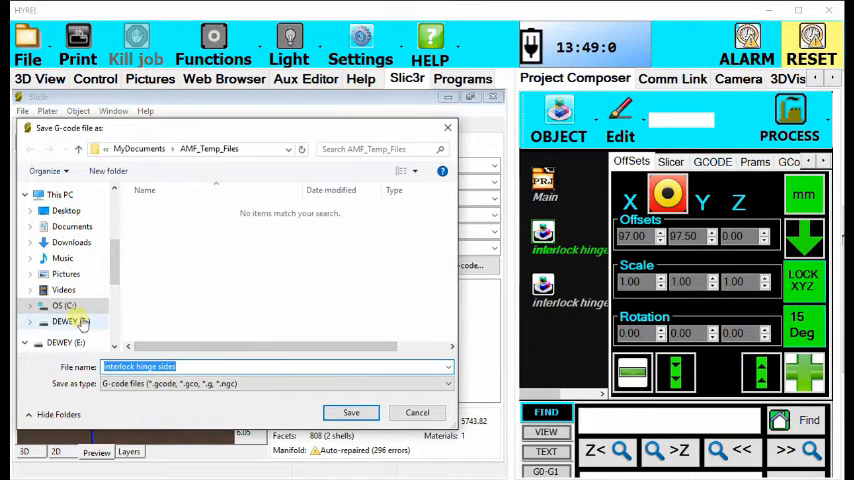
click(68, 320)
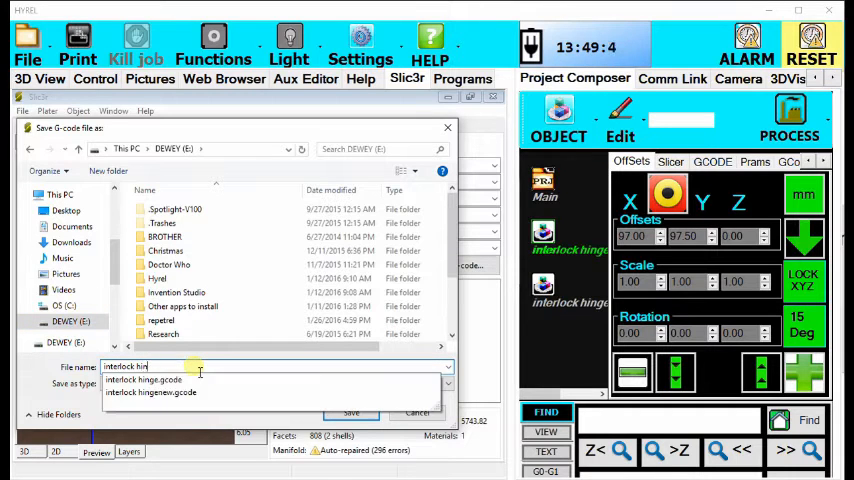
click(352, 412)
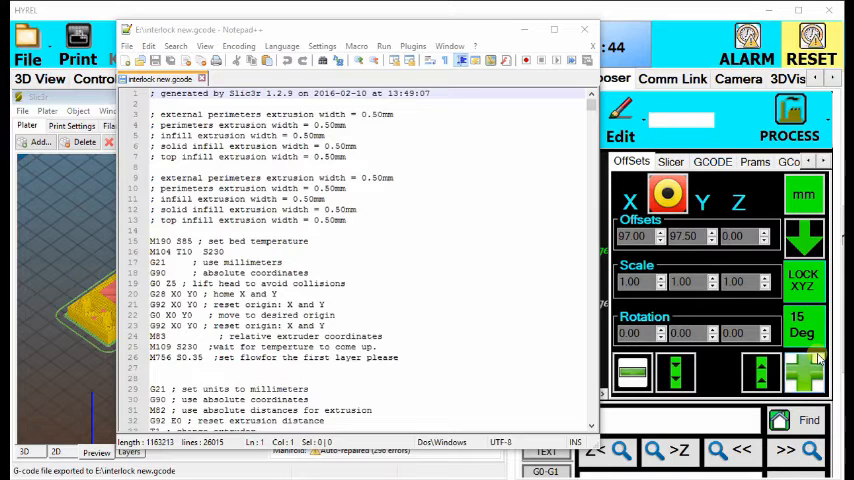
click(230, 262)
text(M104 T13)
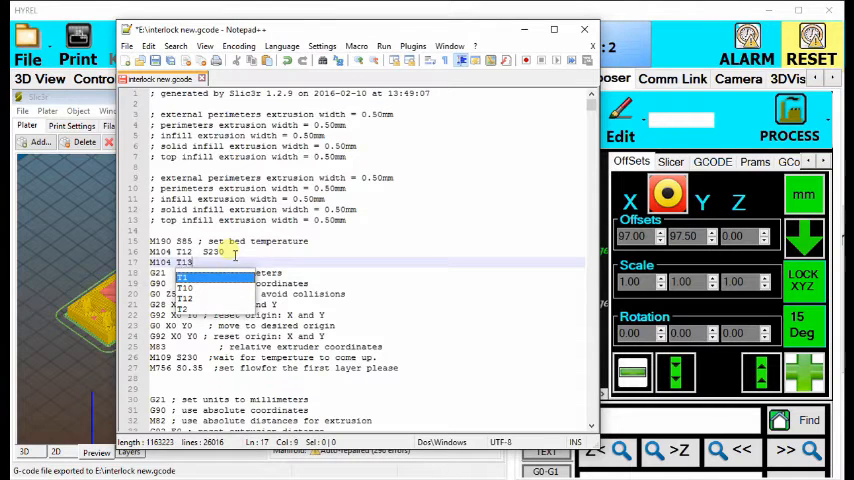
Set the start block to M104 T12 S230 with an added M104 T13 S212 line
text(S)
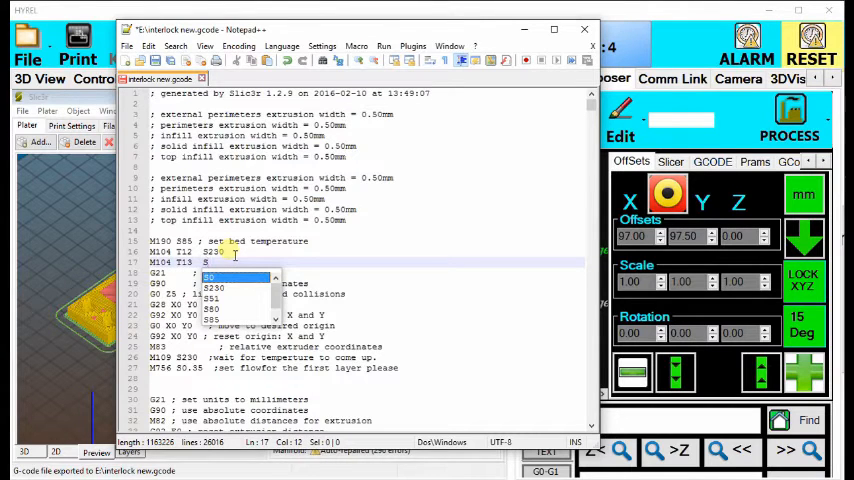
click(212, 276)
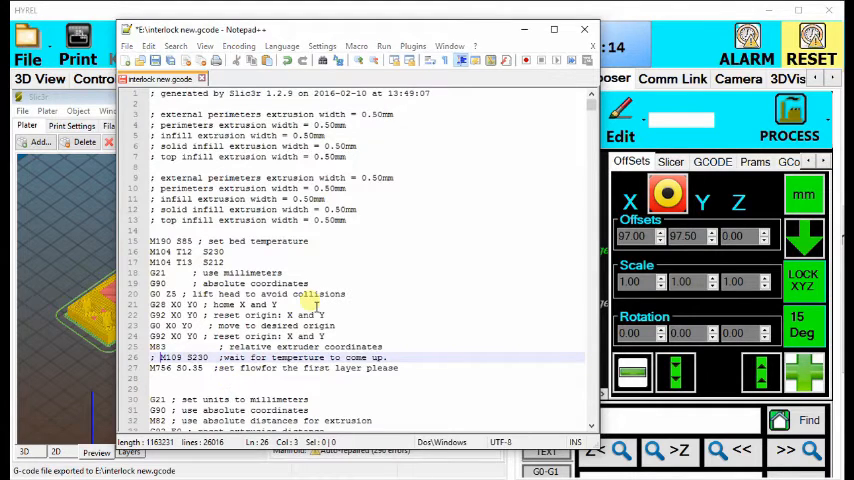
Find the later temperature commands and adjust them for both heads
key(Ctrl+f)
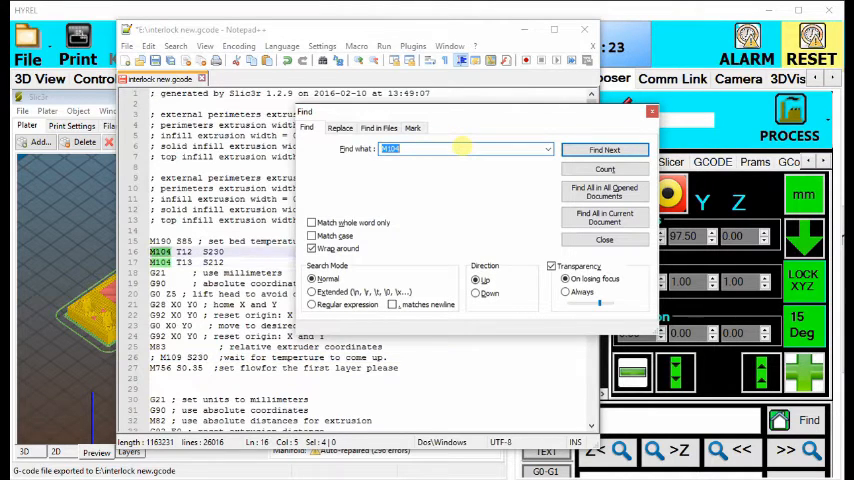
click(604, 148)
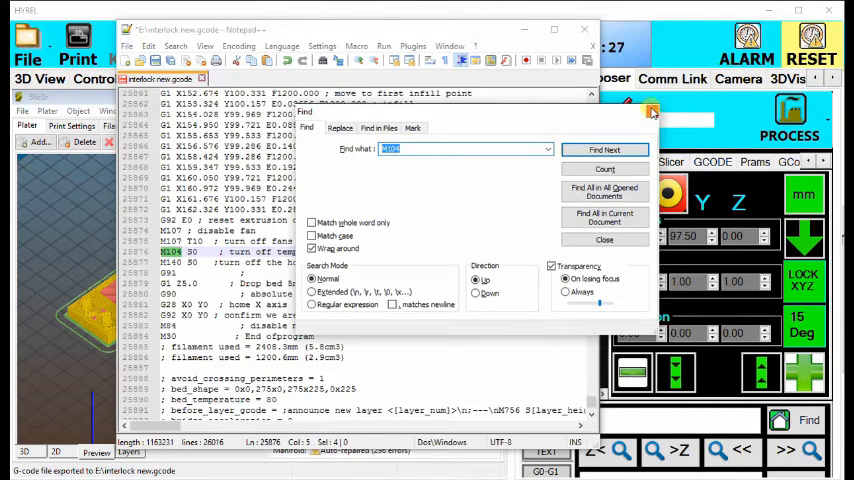
click(604, 240)
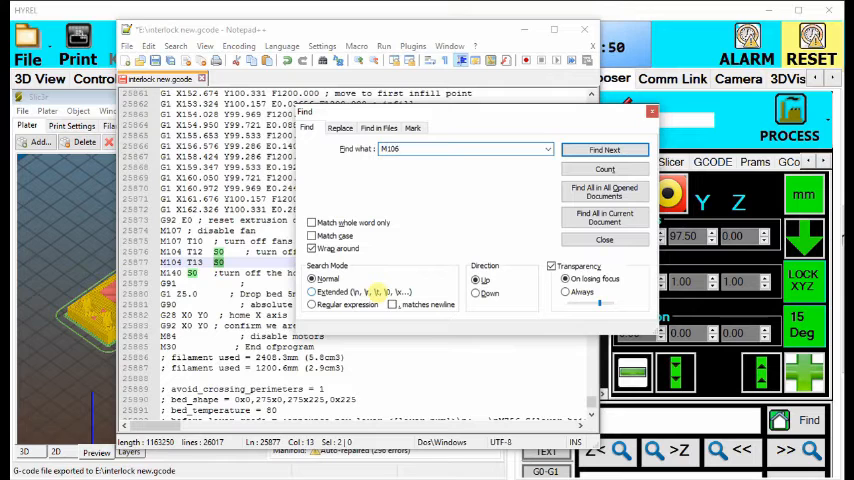
click(604, 148)
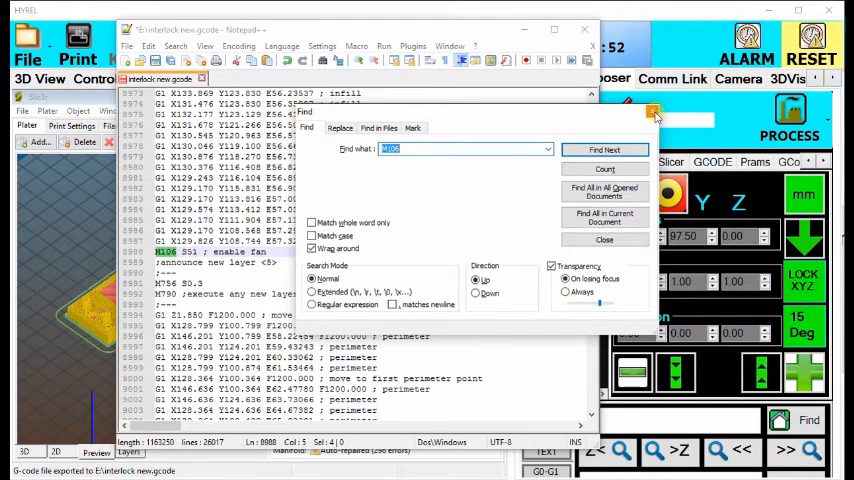
click(604, 240)
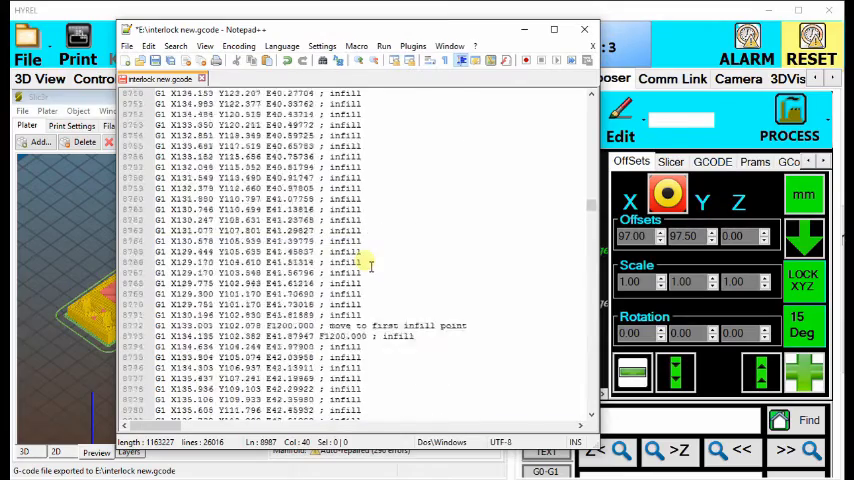
Add the edited hinge .gcode file to Repetrel's 3D view
scroll(up, 3)
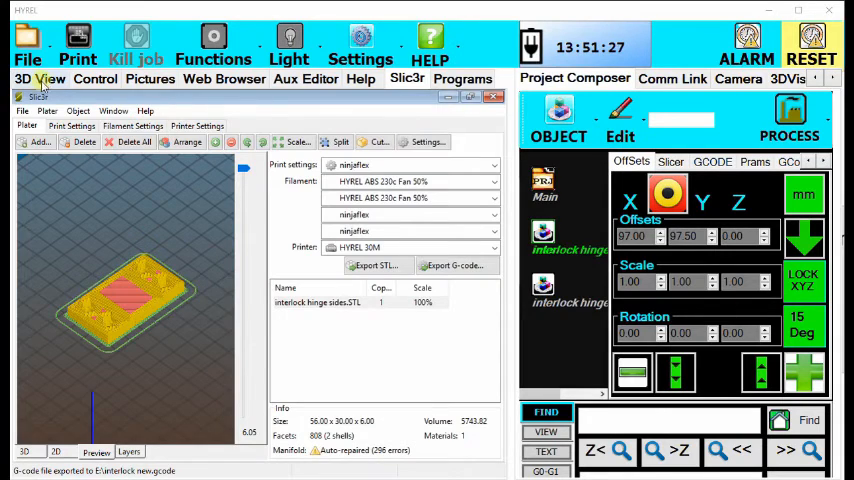
click(558, 120)
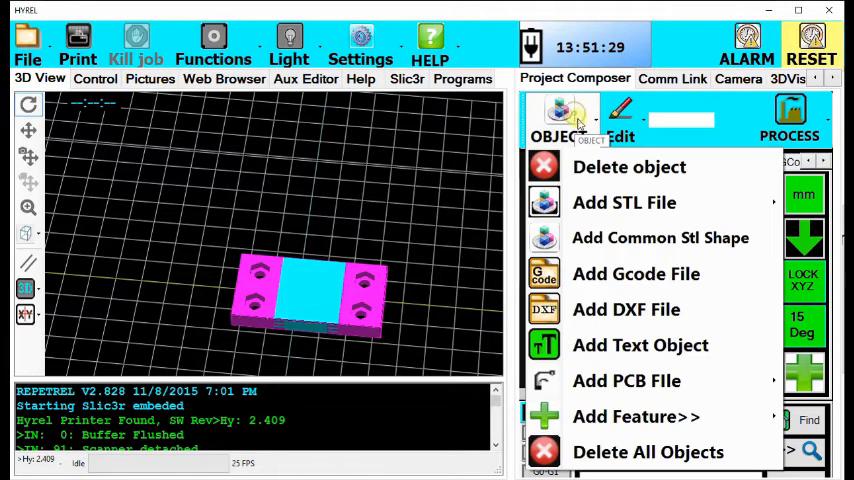
click(636, 272)
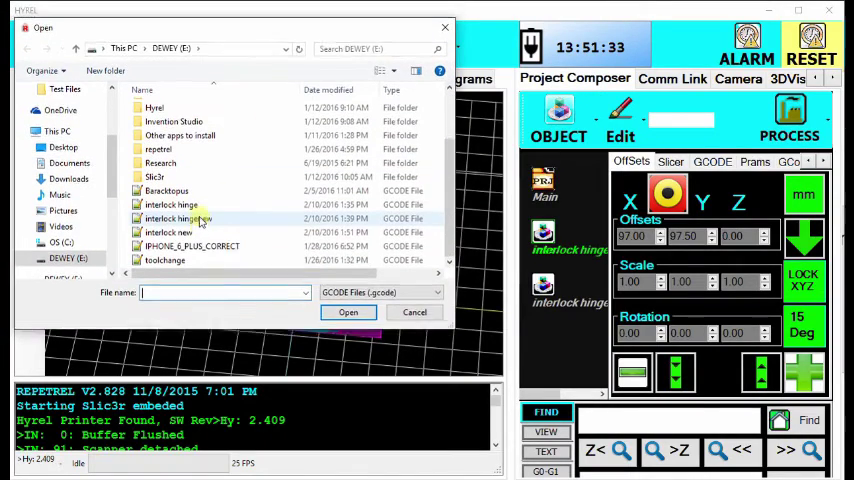
click(348, 312)
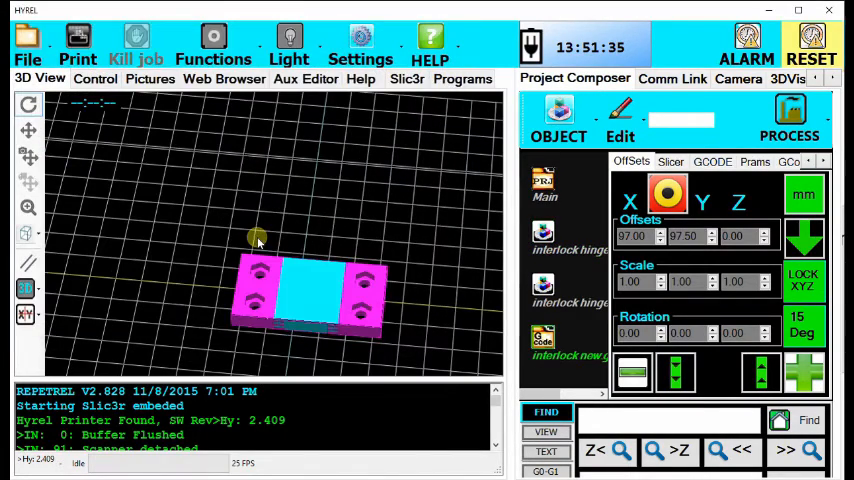
Align the G-code toolpaths over the hinge model and show its layer display options
click(558, 118)
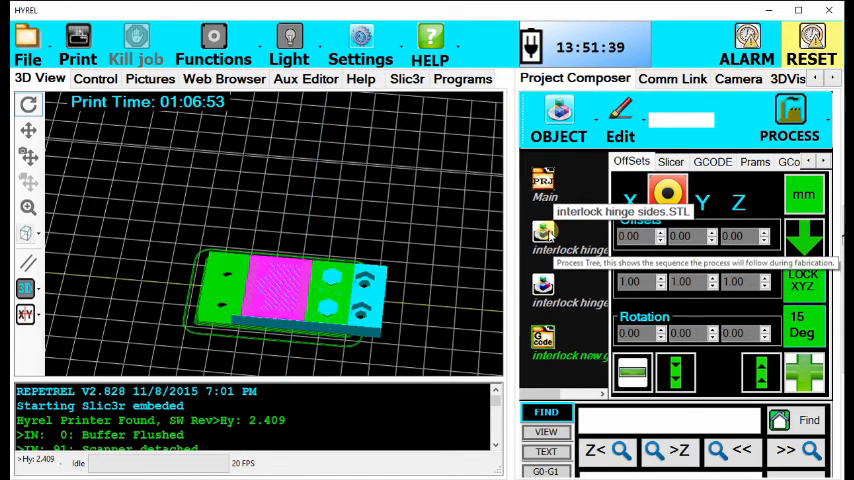
right_click(544, 230)
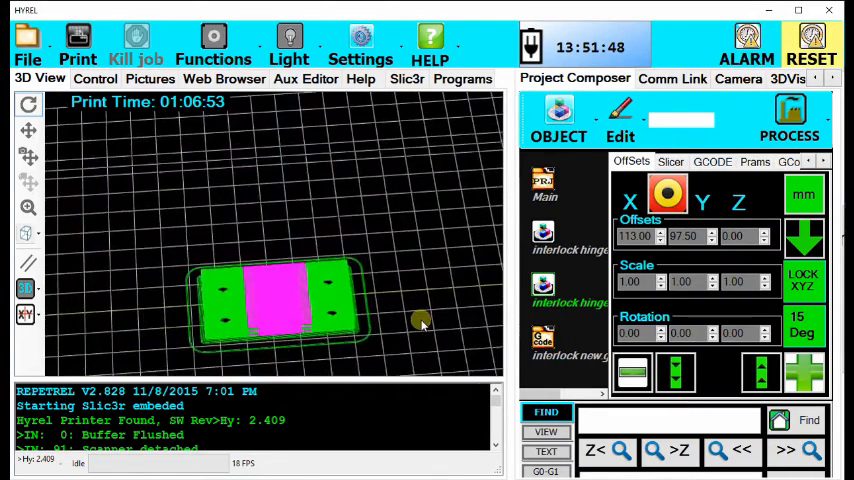
click(548, 432)
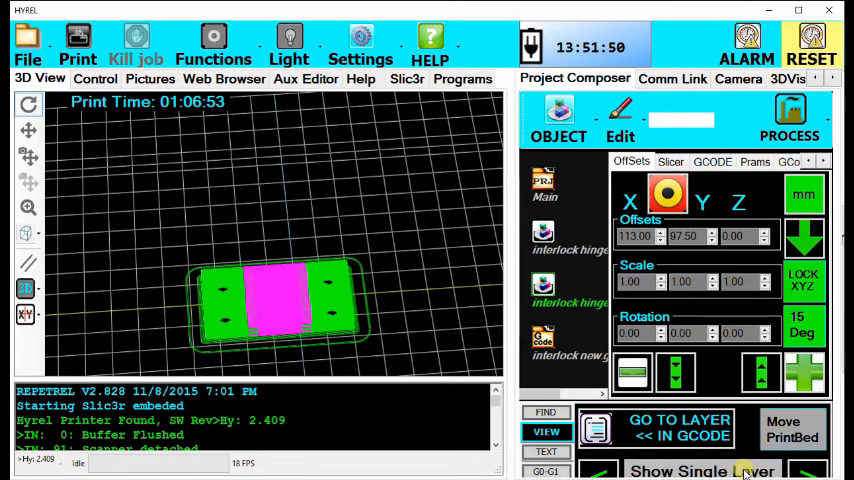